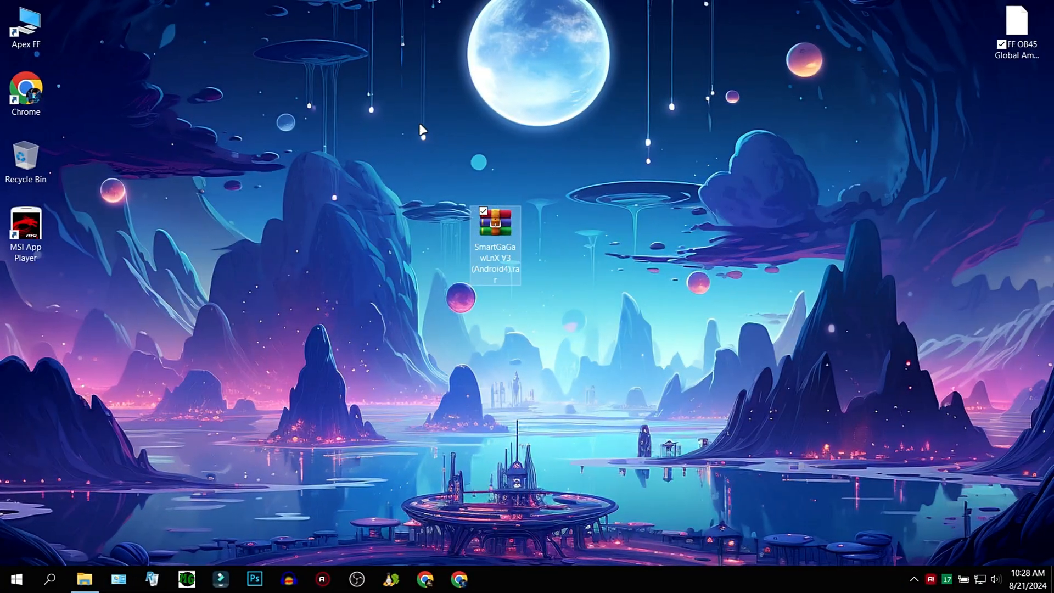
Check the SmartGaGa .rar archive's properties for its size, then start extracting it to a desktop folder
right_click(495, 222)
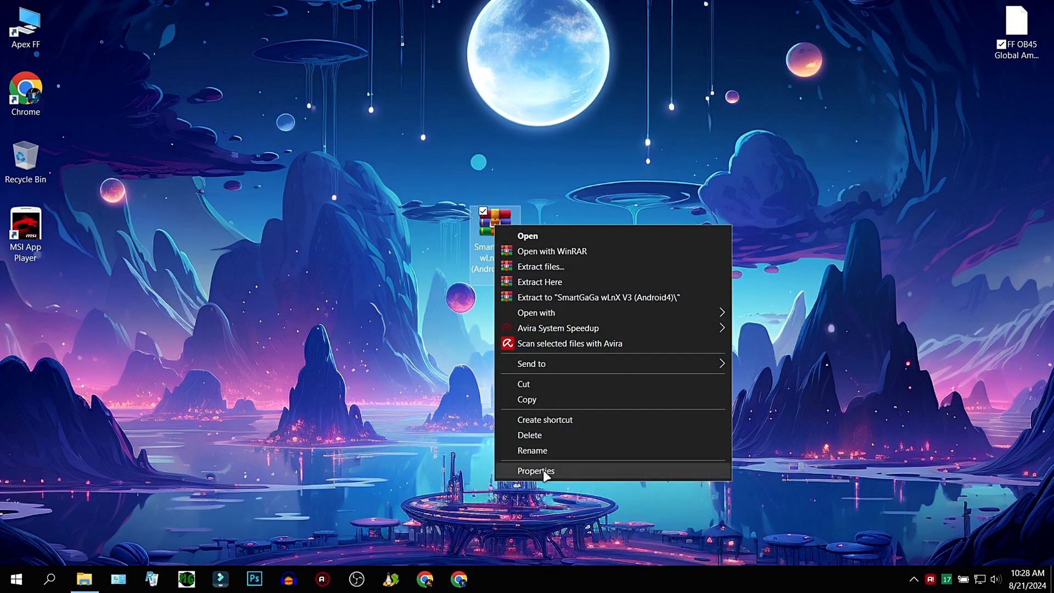
click(535, 471)
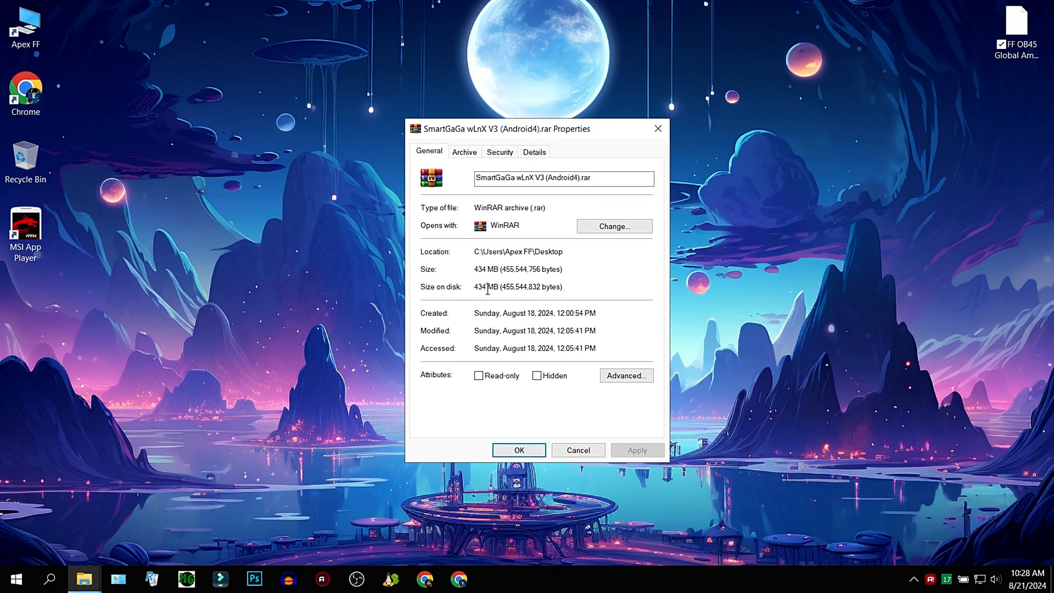
right_click(496, 222)
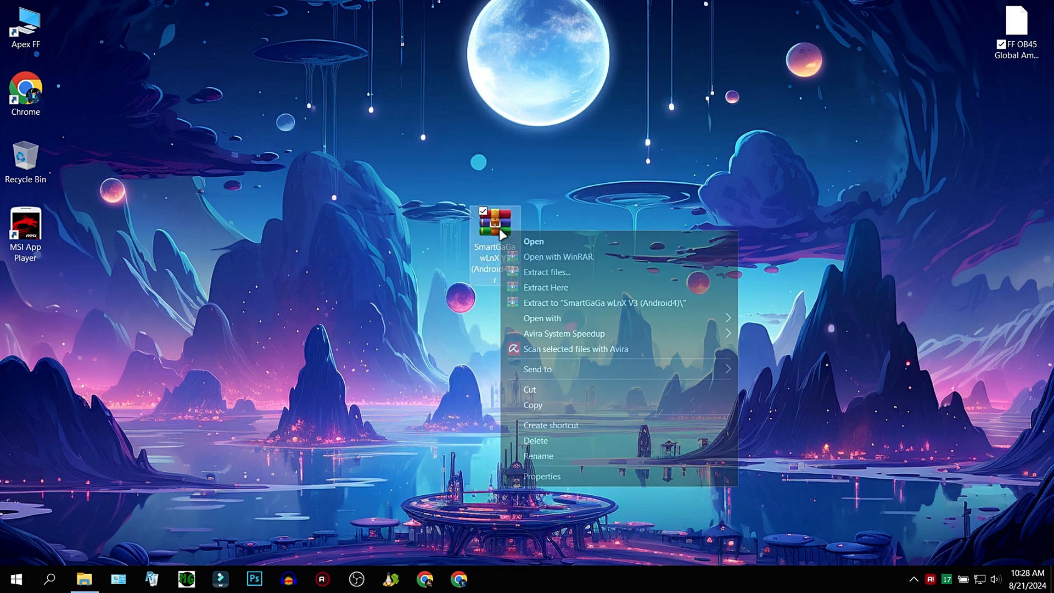
click(545, 272)
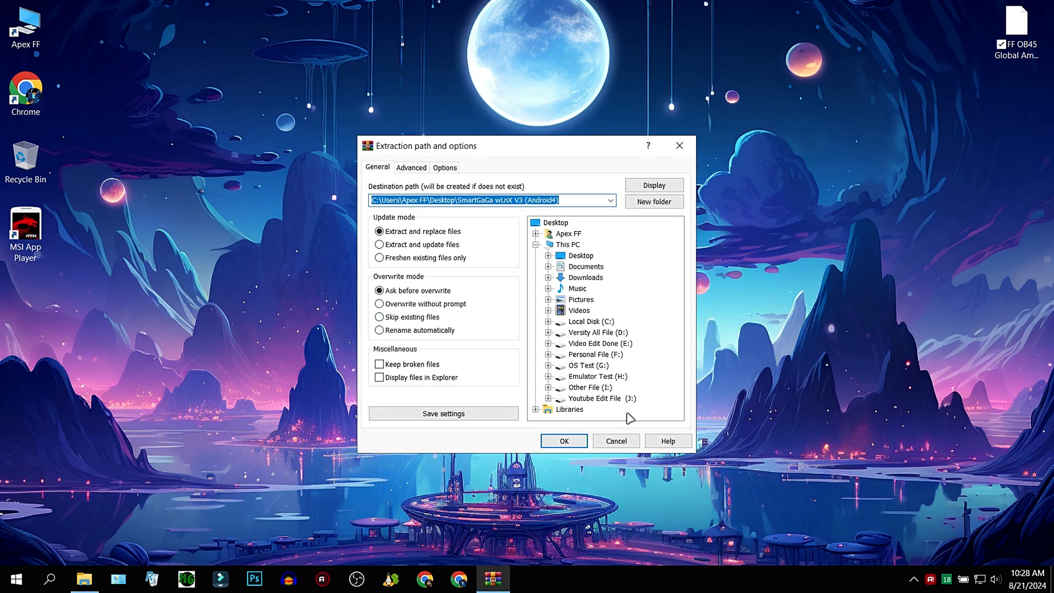
click(563, 441)
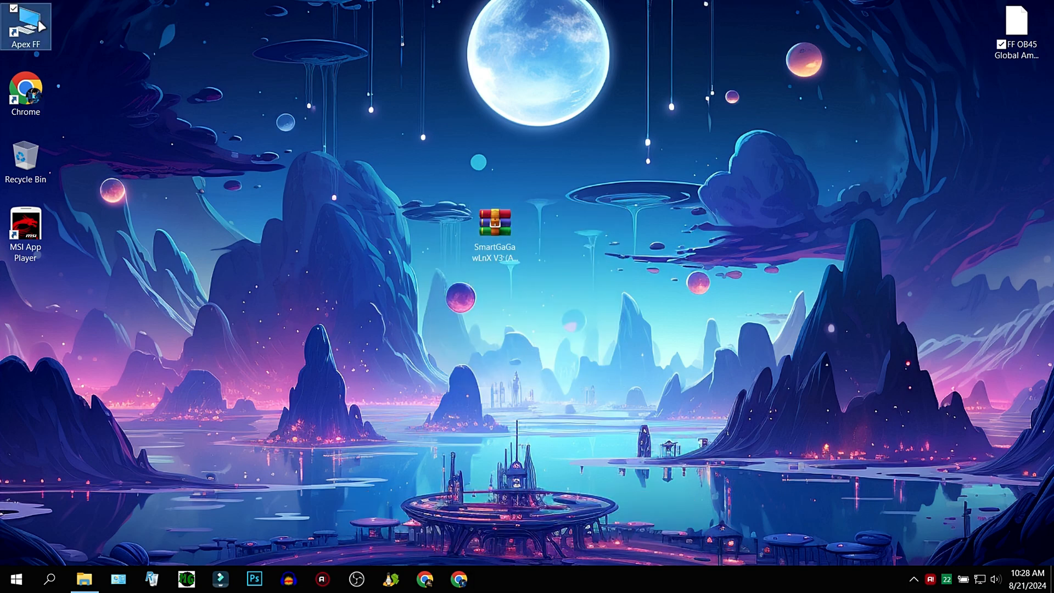
Send a shortcut of SmartGaGa wLnX V3 from the Emulator Test drive's Engine folder to the desktop
click(83, 579)
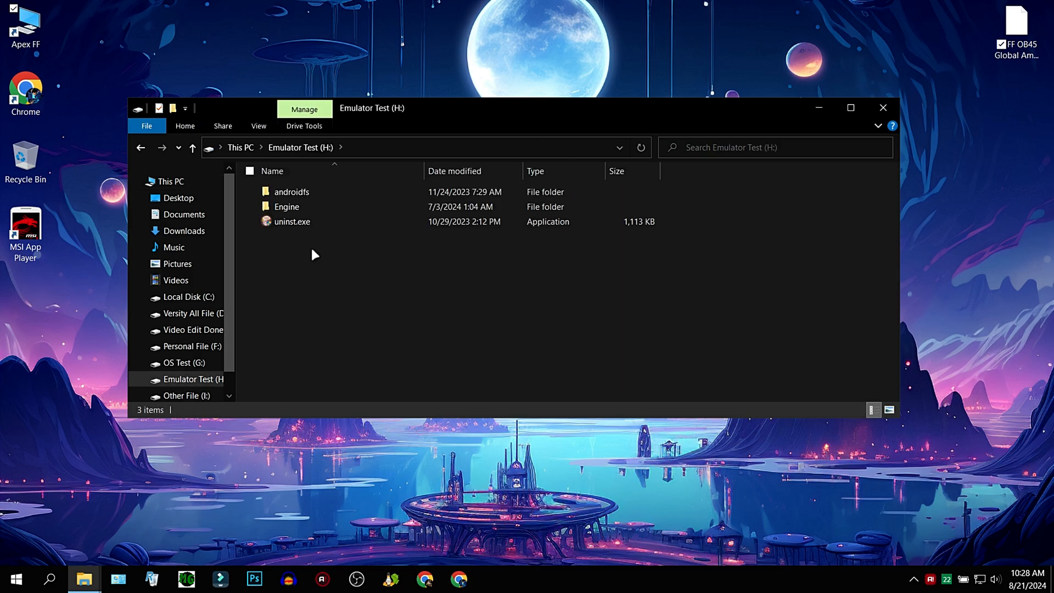
double_click(287, 206)
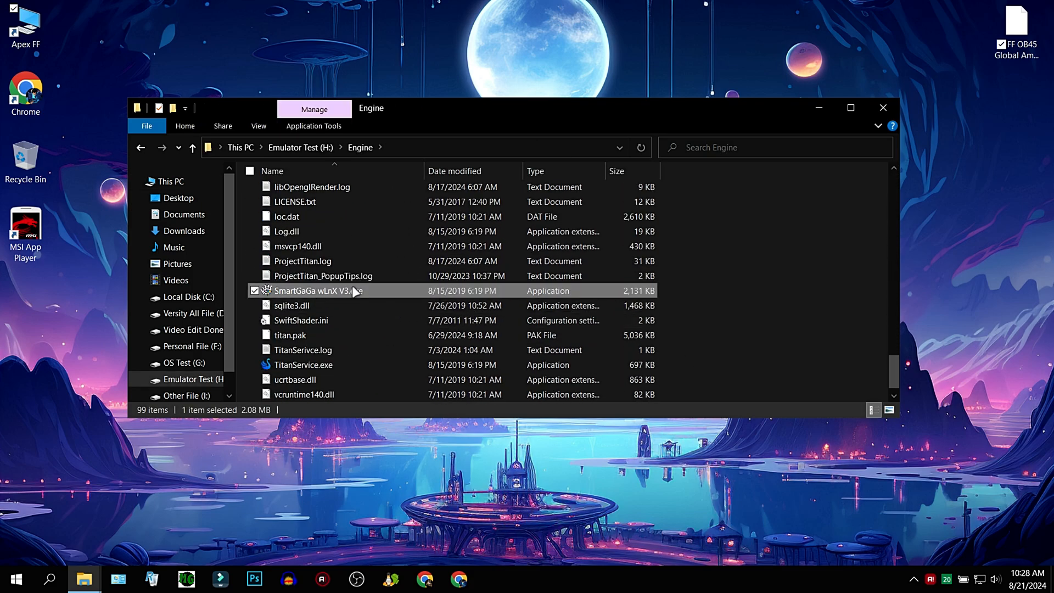
right_click(318, 290)
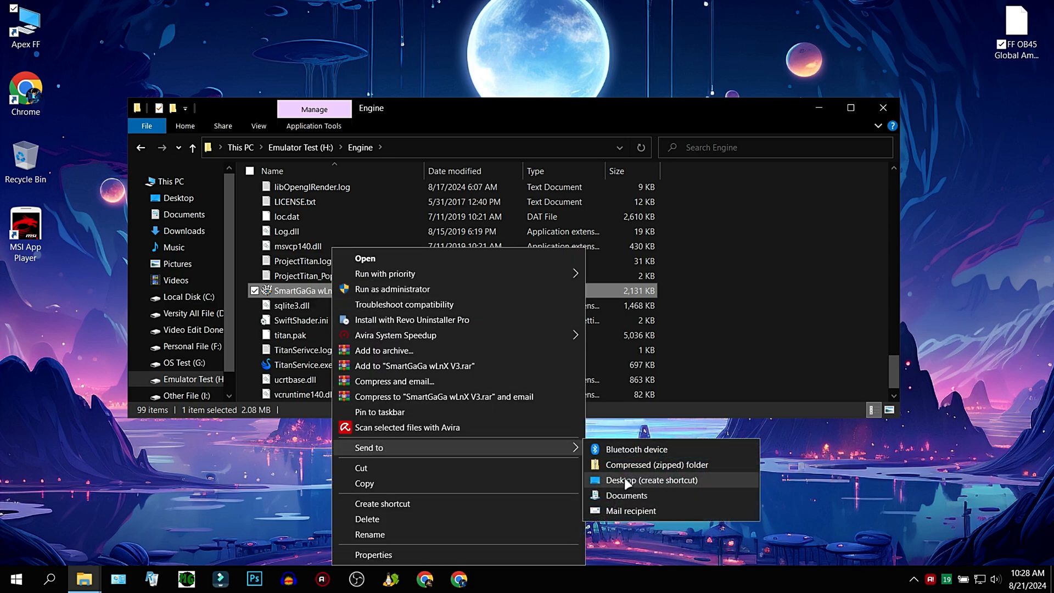
click(651, 480)
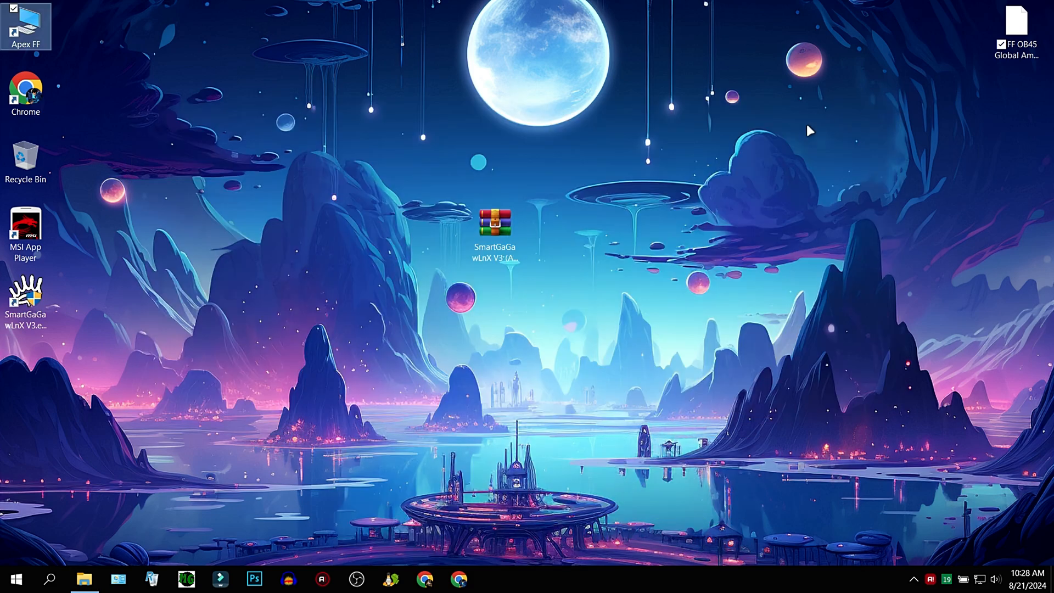
mouse_move(37, 341)
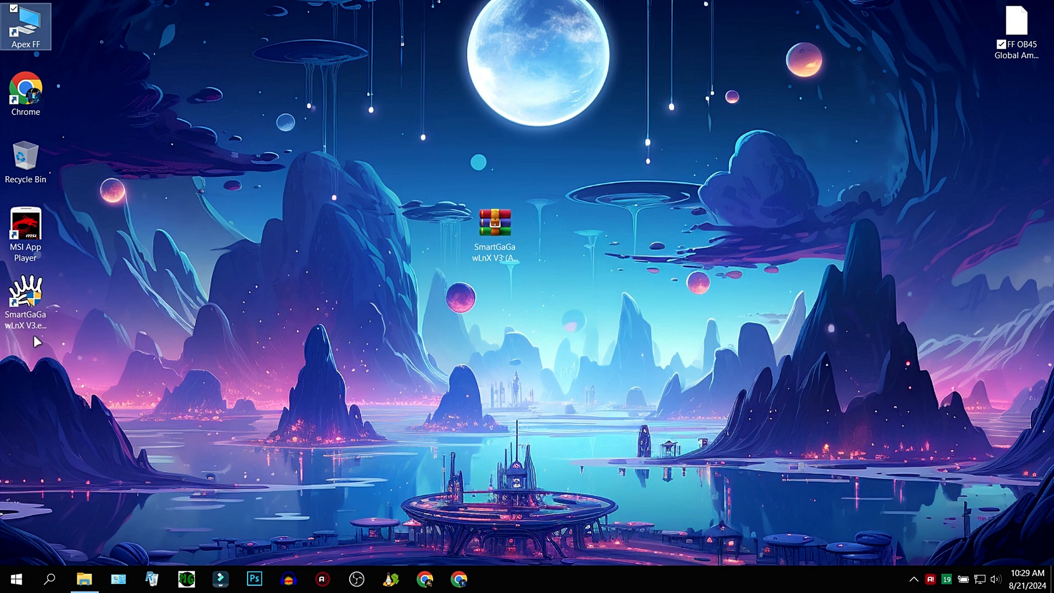
Launch SmartGaGa from the shortcut with admin rights and review its version info and resolution settings
double_click(25, 295)
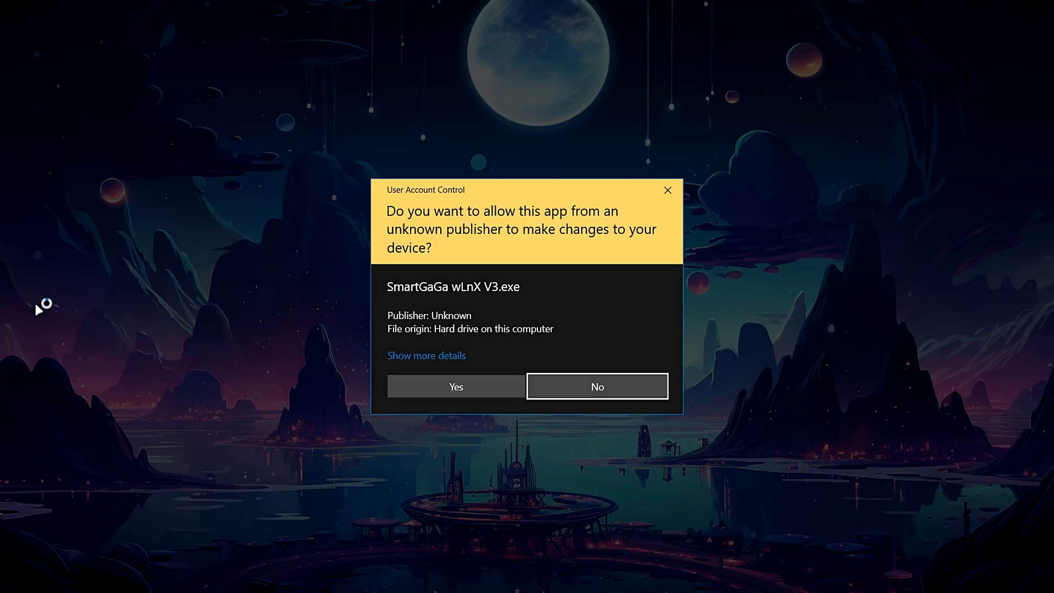
click(454, 386)
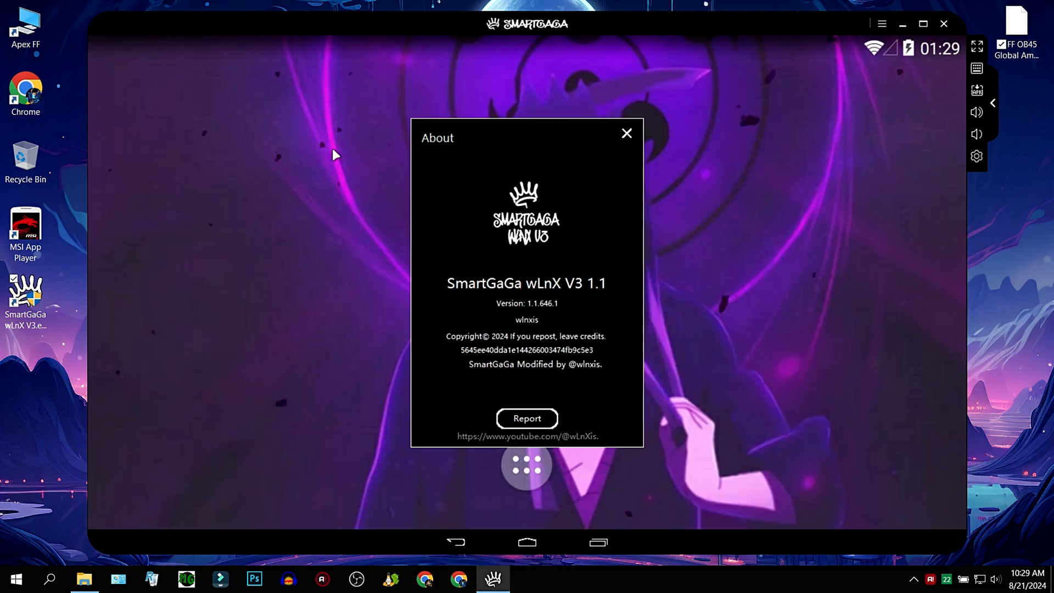
mouse_move(613, 145)
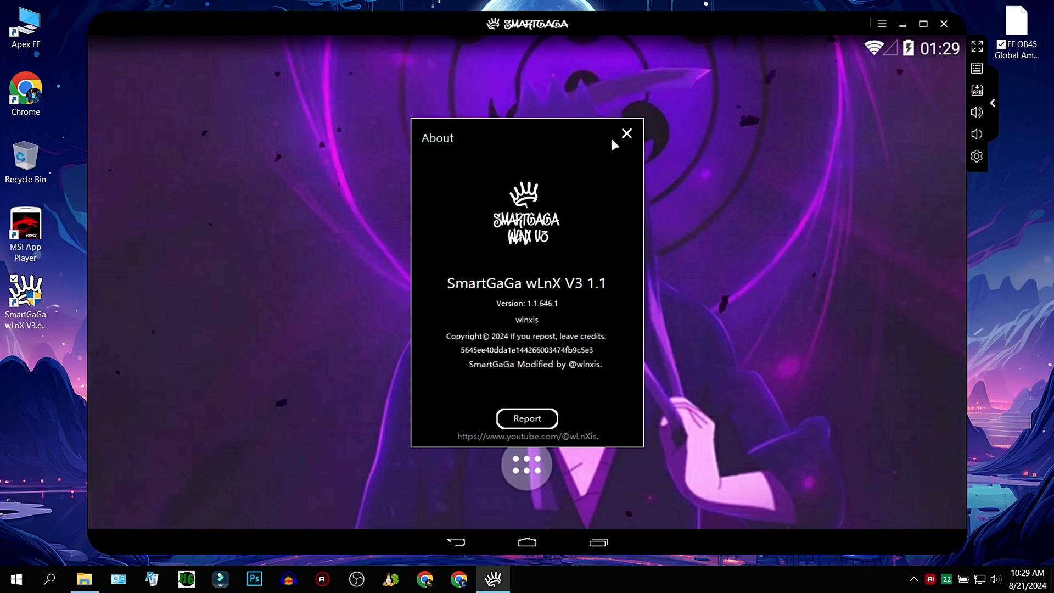
click(625, 133)
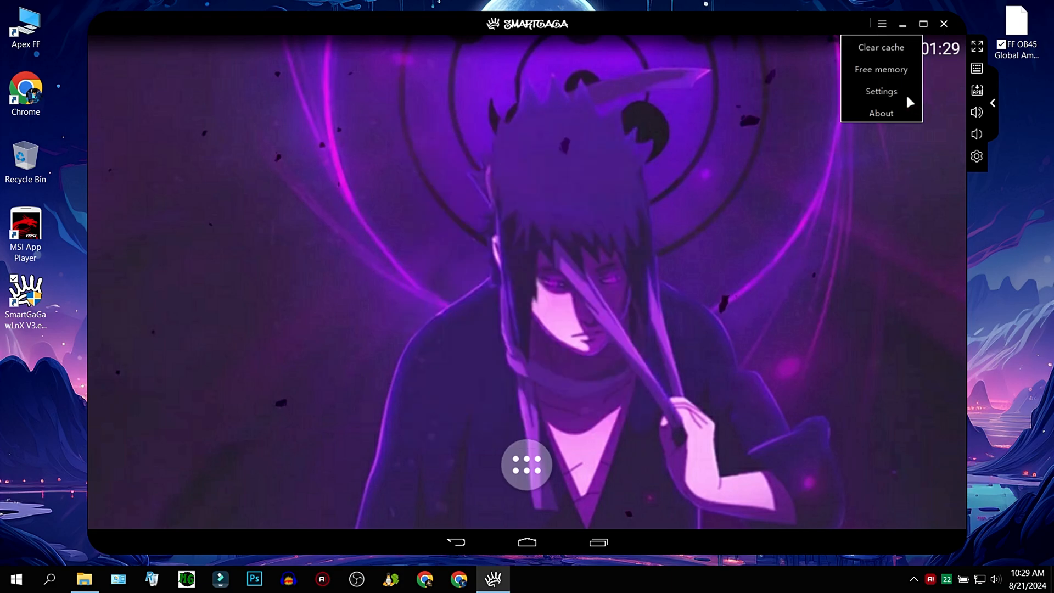
click(880, 91)
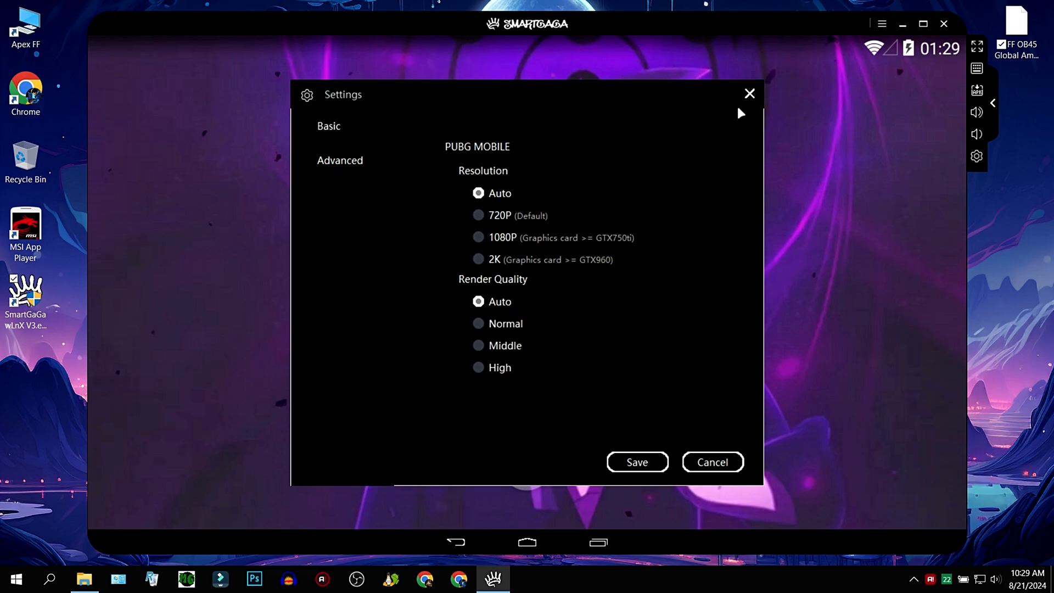
click(712, 462)
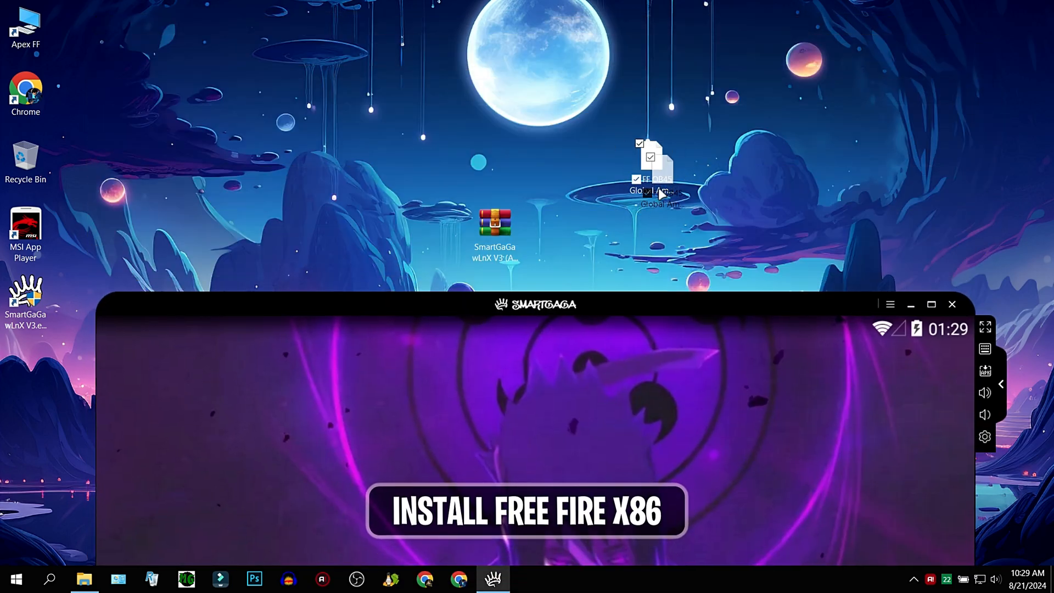
Install Free Fire by dropping its file into the emulator and try the Google and Facebook sign-in options
drag(535, 304, 494, 89)
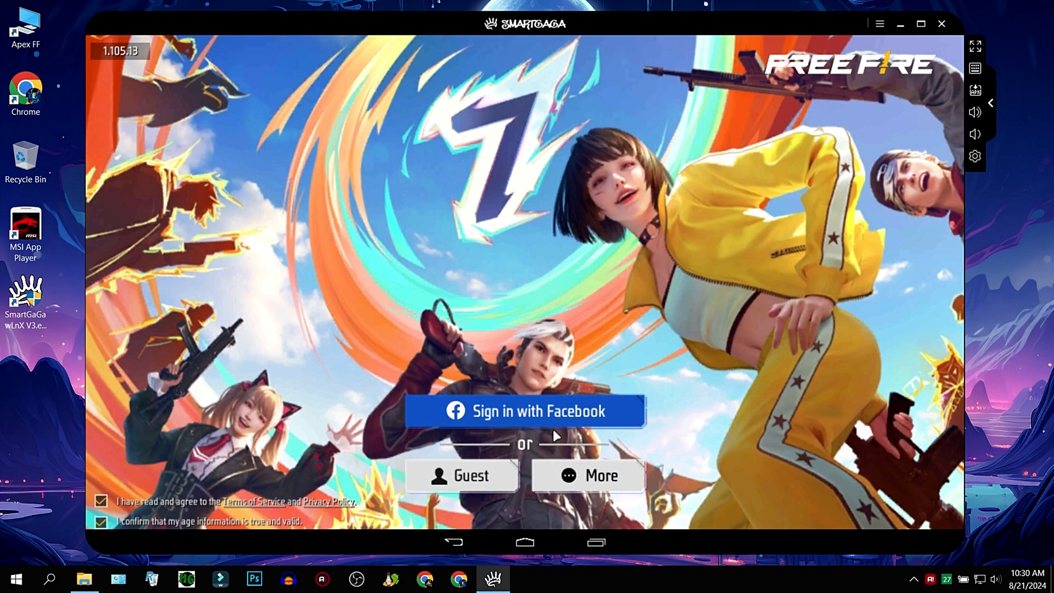
click(587, 475)
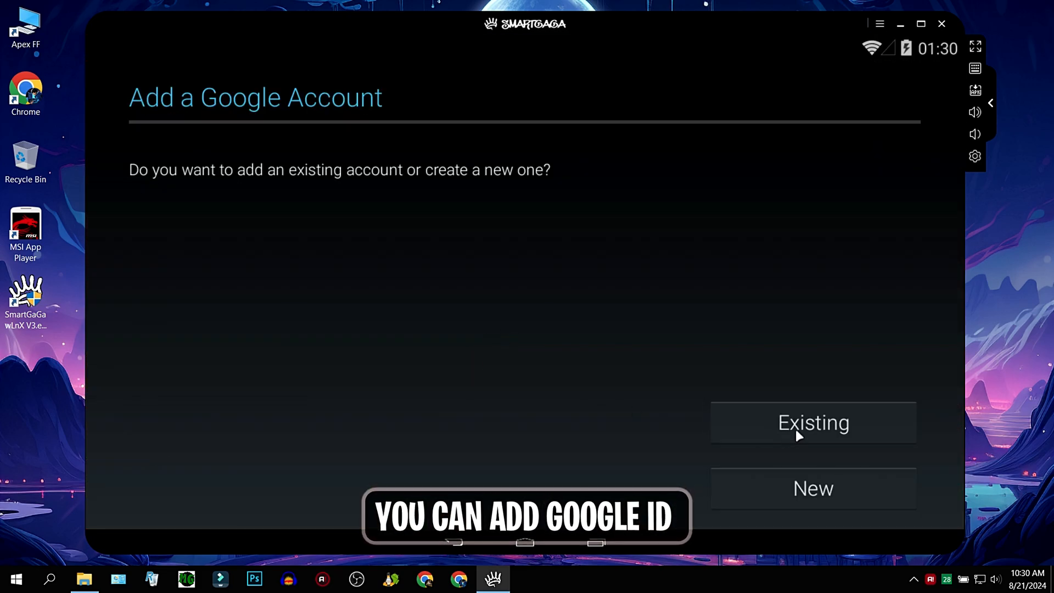
click(814, 421)
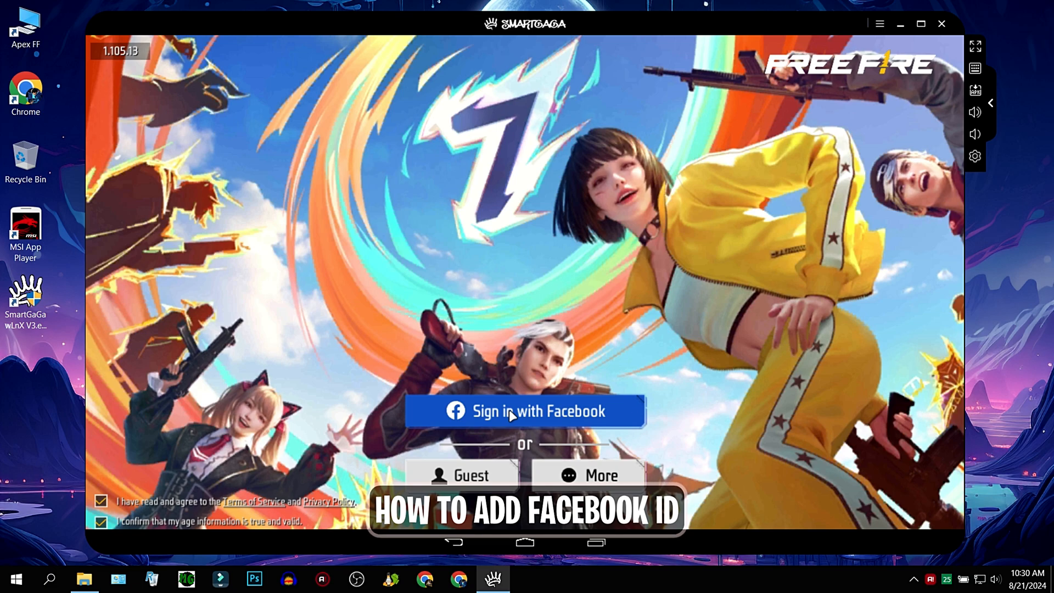
click(526, 411)
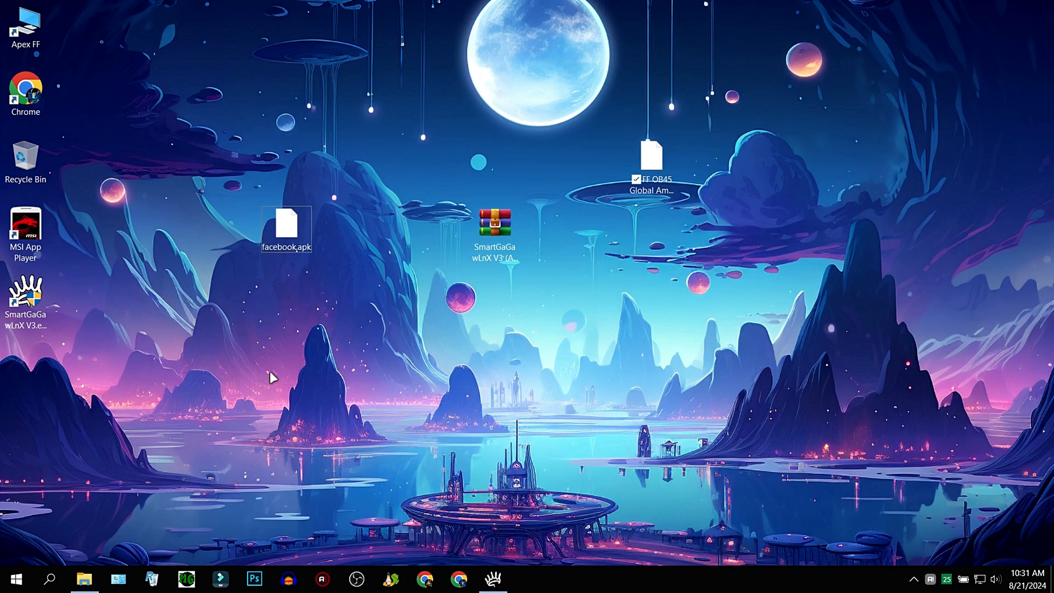
Review the properties of the facebook.apk file on the desktop
right_click(286, 225)
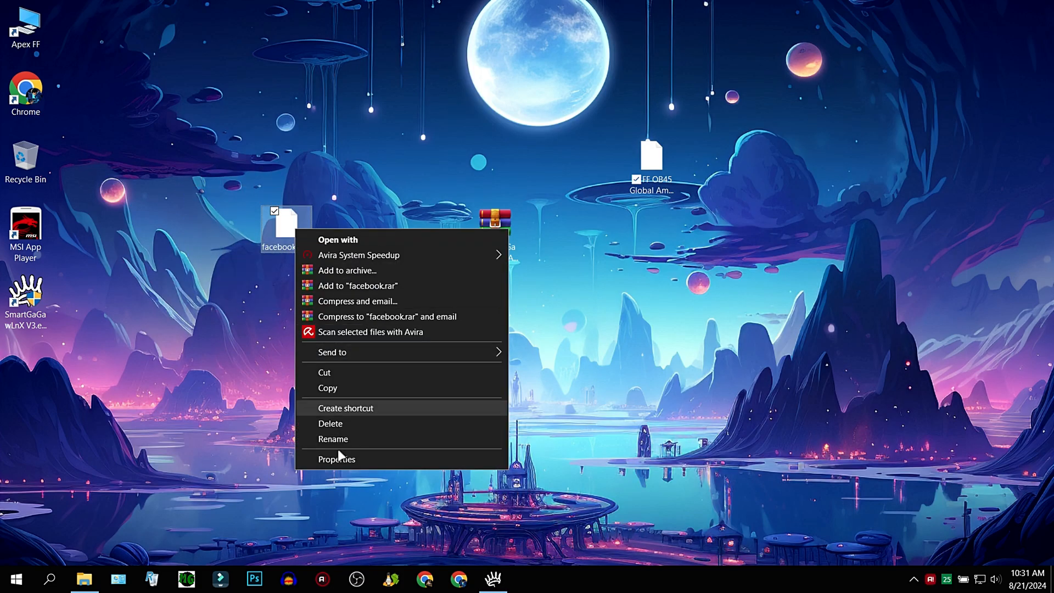
click(336, 459)
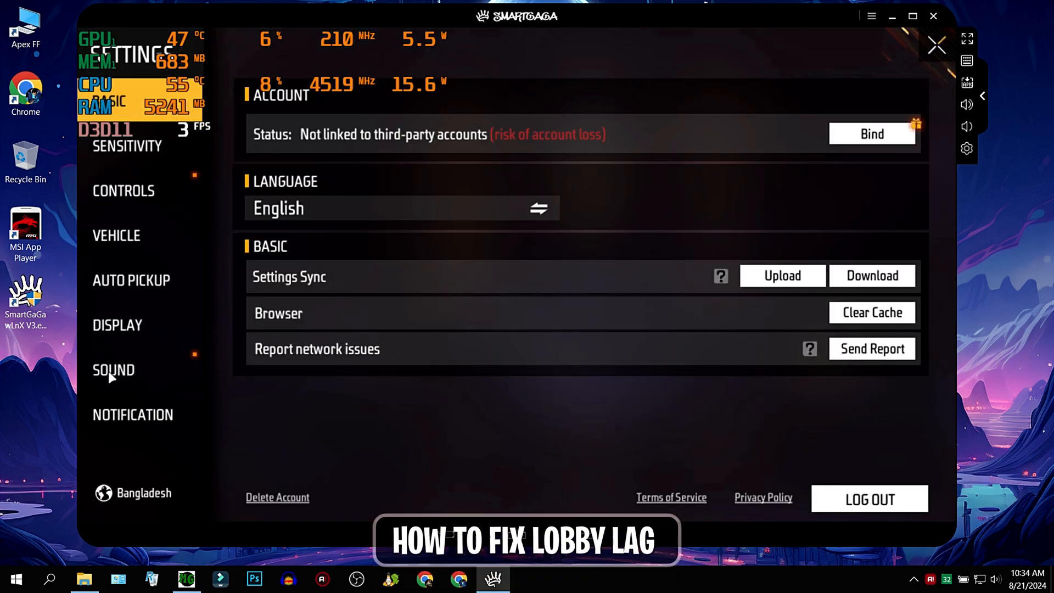
Show Free Fire's Sound section with Music 0, Kill Streak 0 and Character Voices Off
click(113, 370)
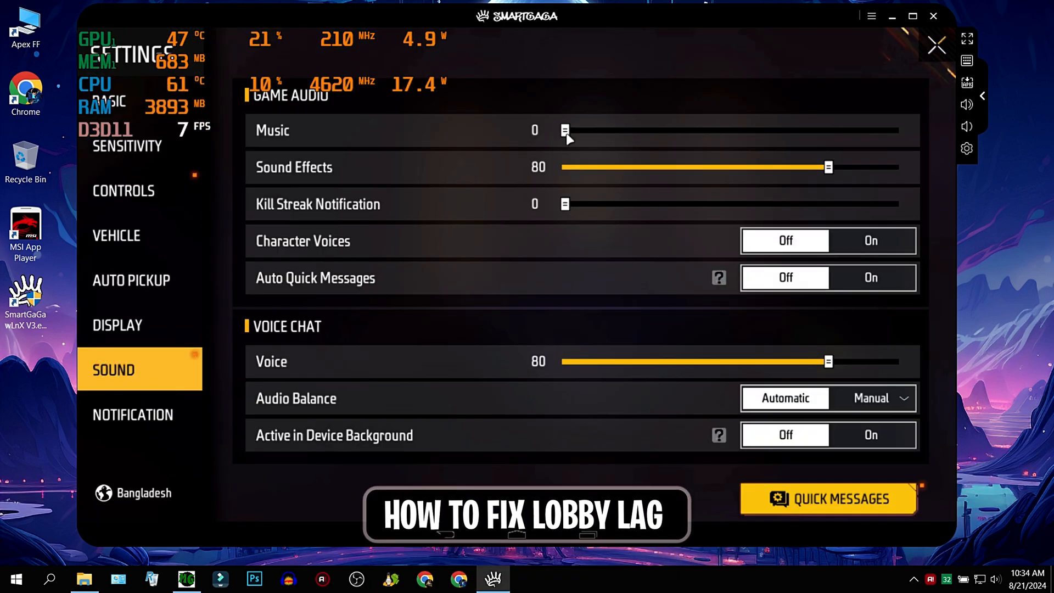
mouse_move(763, 241)
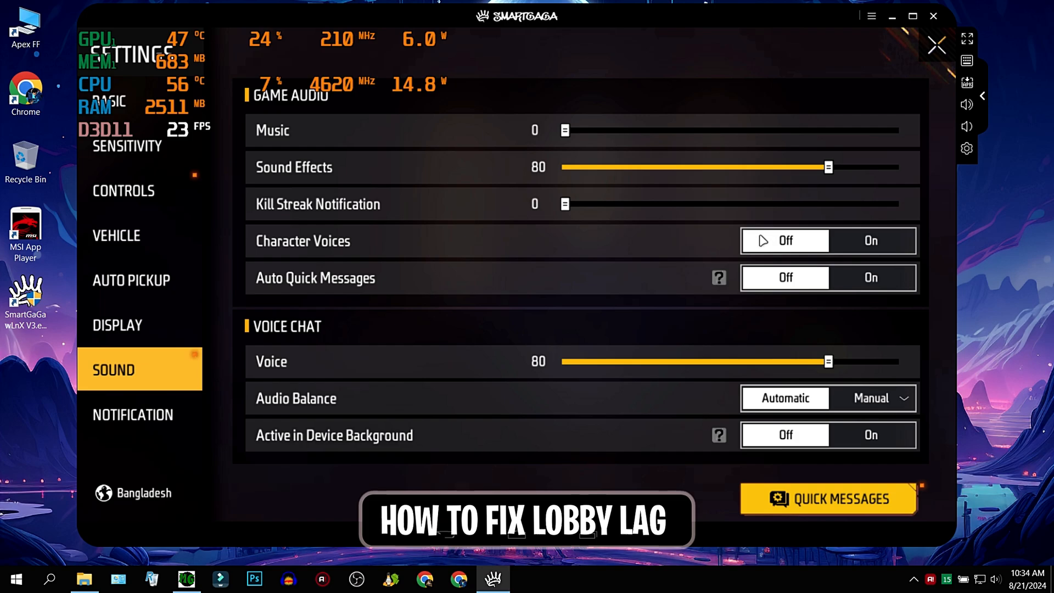